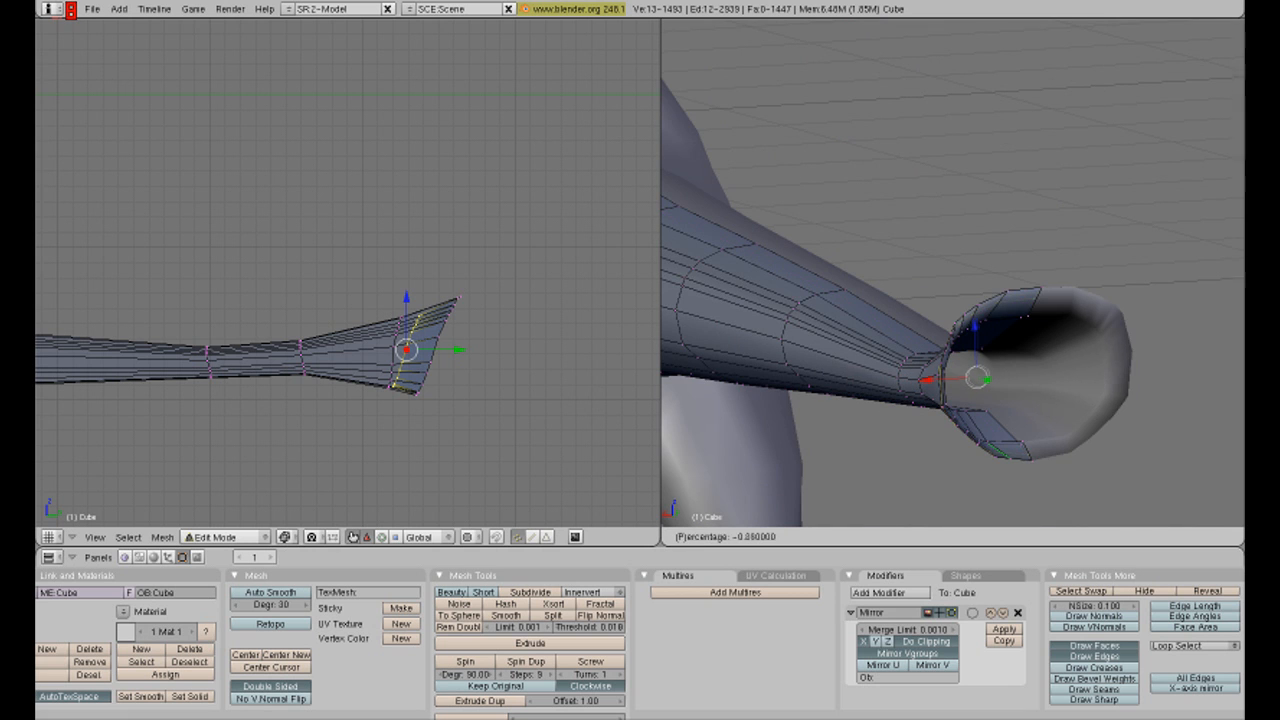
Scale the tail's last edge loop outward into a wide, open flared tip
{"action": "left_click_drag", "start_coordinate": [407, 350], "coordinate": [460, 350]}
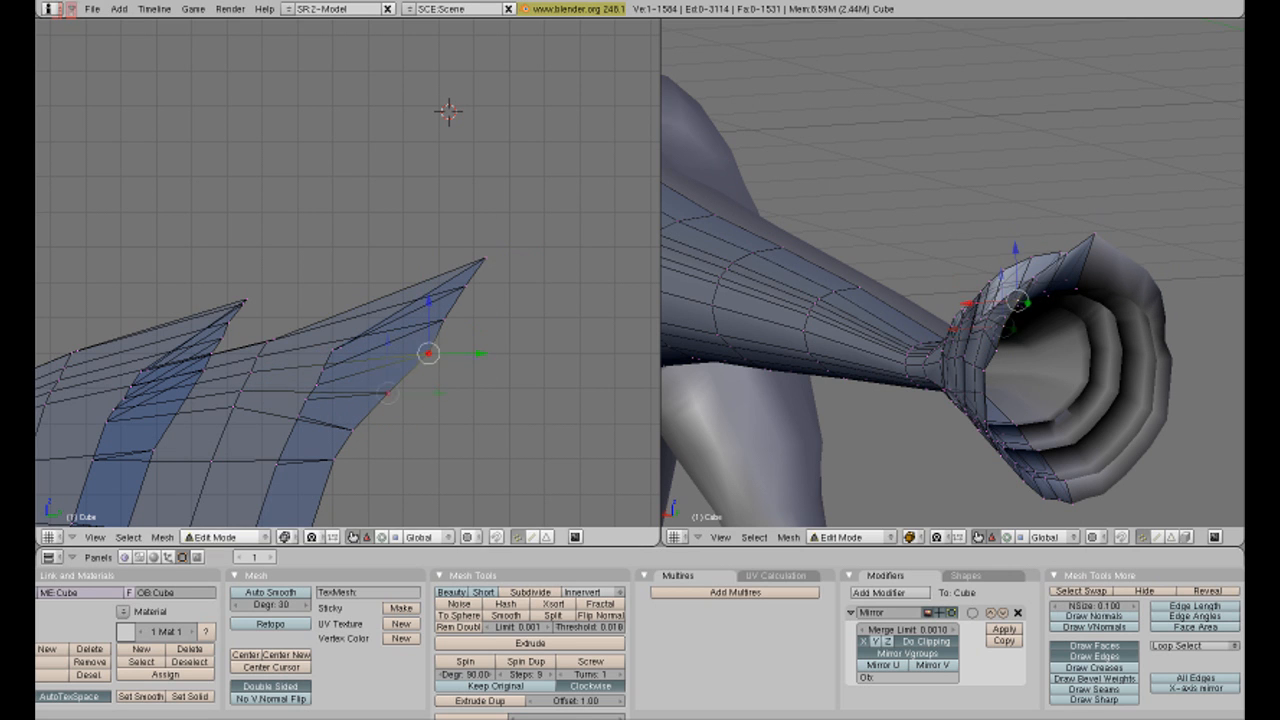
Pull the tail-end vertices out and scale them into a pointed spike fin
{"action": "left_click_drag", "start_coordinate": [428, 353], "coordinate": [478, 287]}
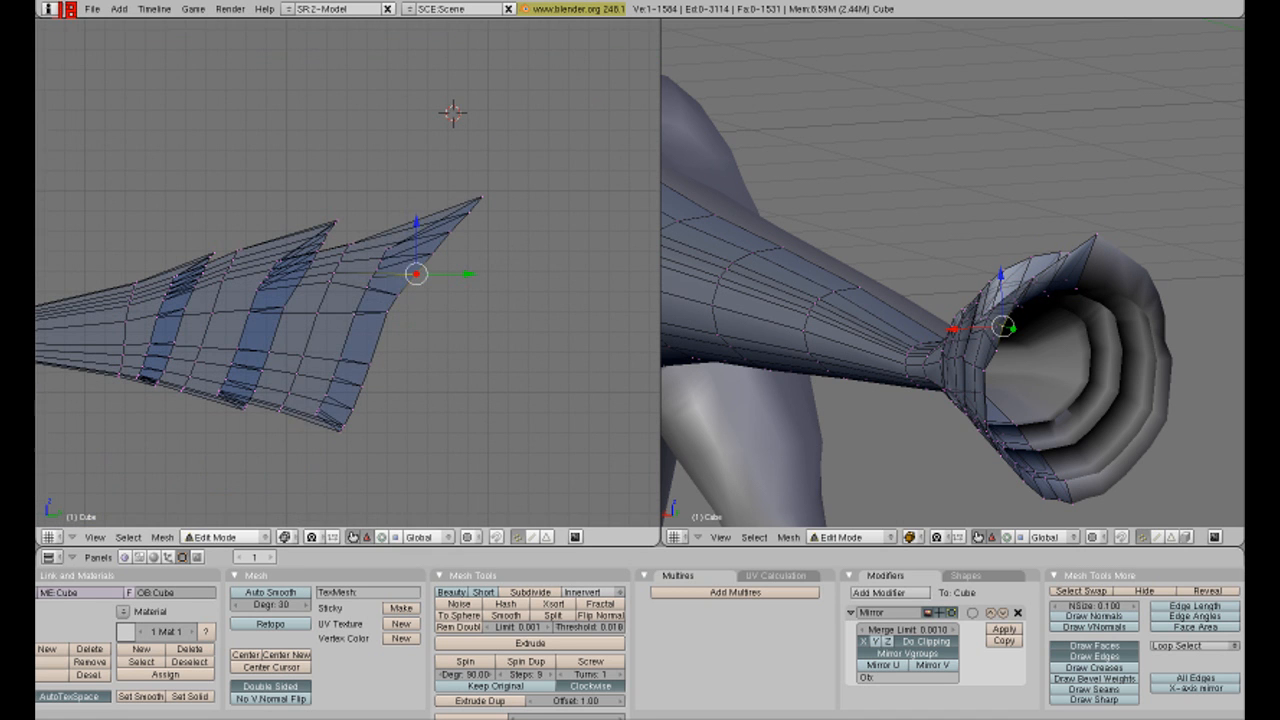
{"action": "key", "text": "s"}
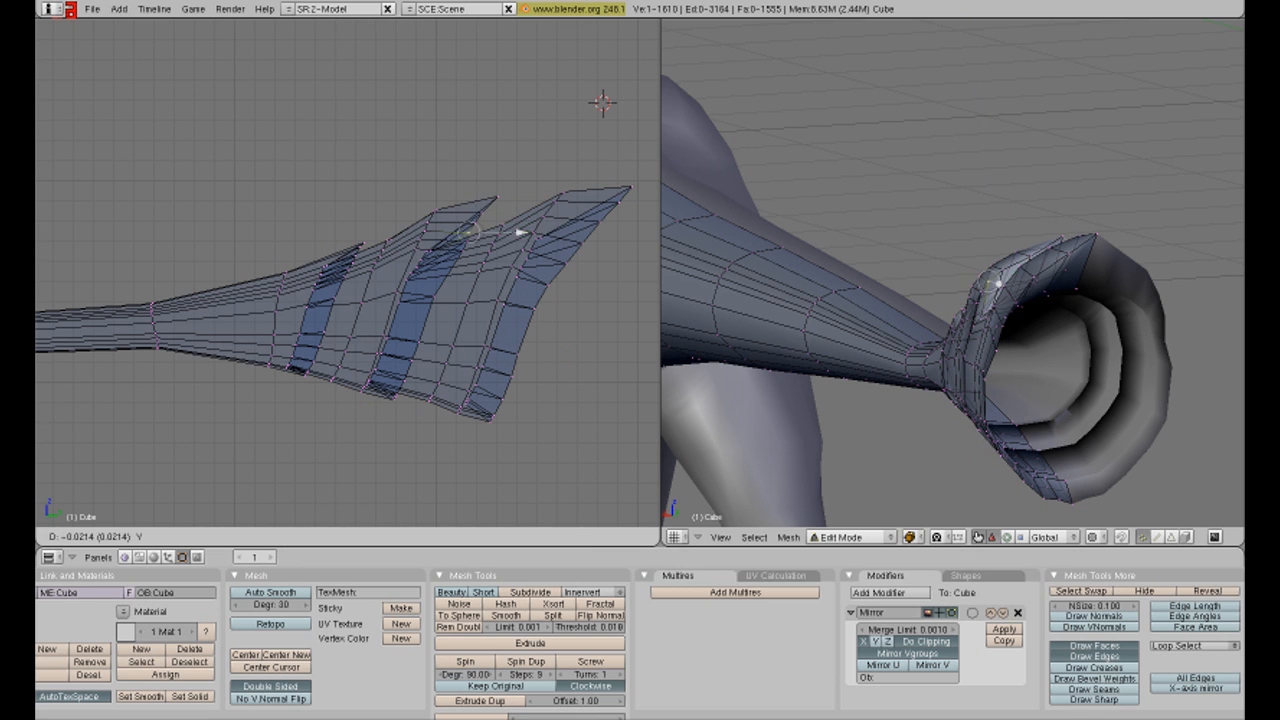
{"action": "left_click", "coordinate": [471, 249]}
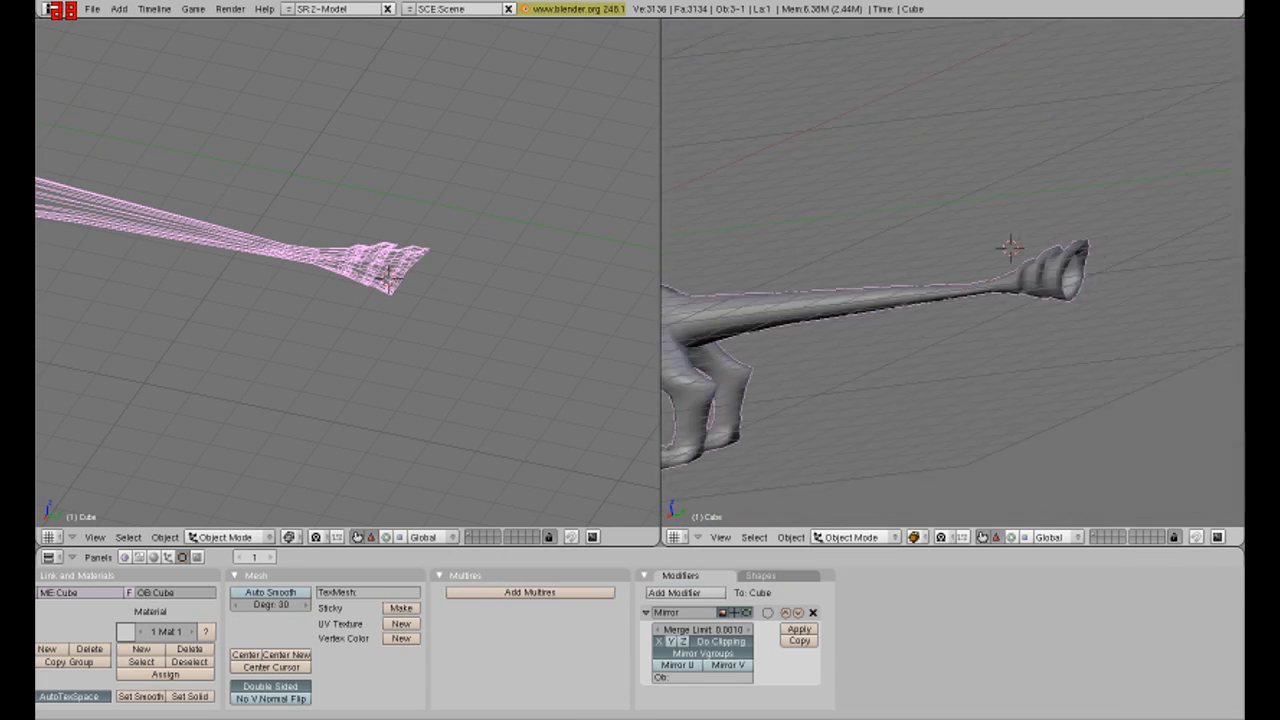
Enter Edit Mode and drag the tail-end vertices in toward a sharp point
{"action": "key", "text": "Tab"}
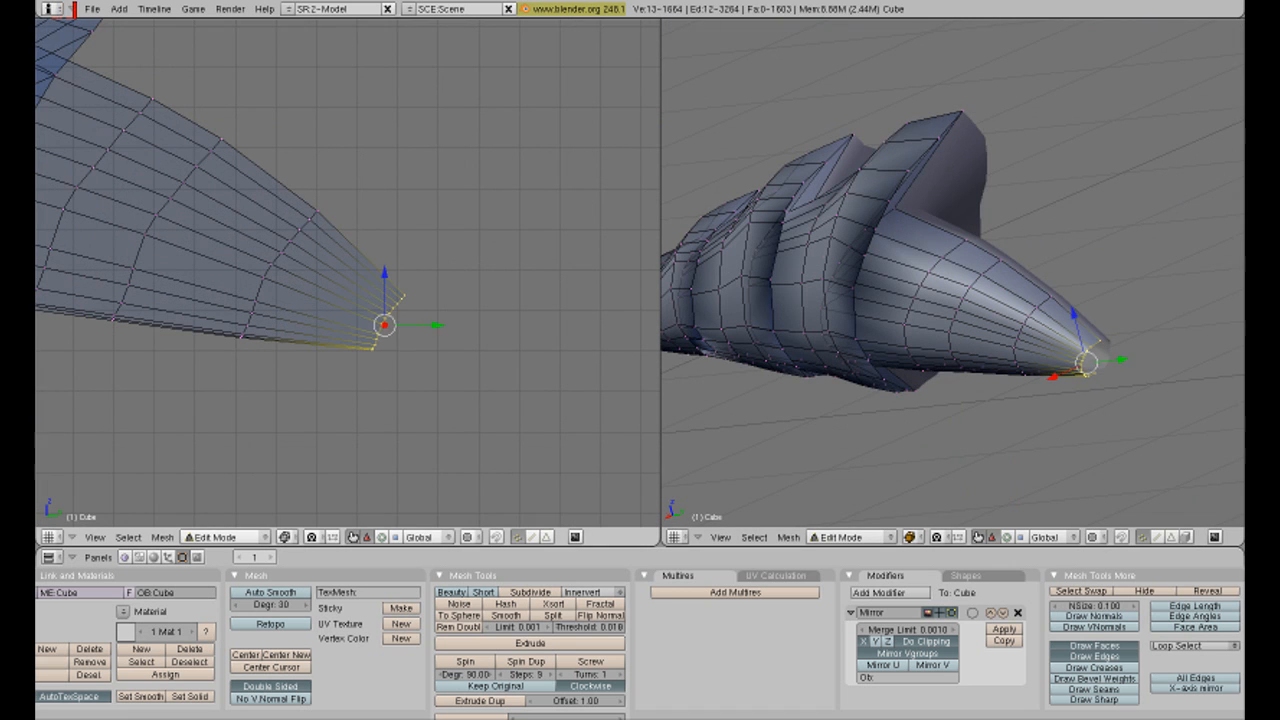
{"action": "left_click_drag", "start_coordinate": [1085, 365], "coordinate": [990, 405]}
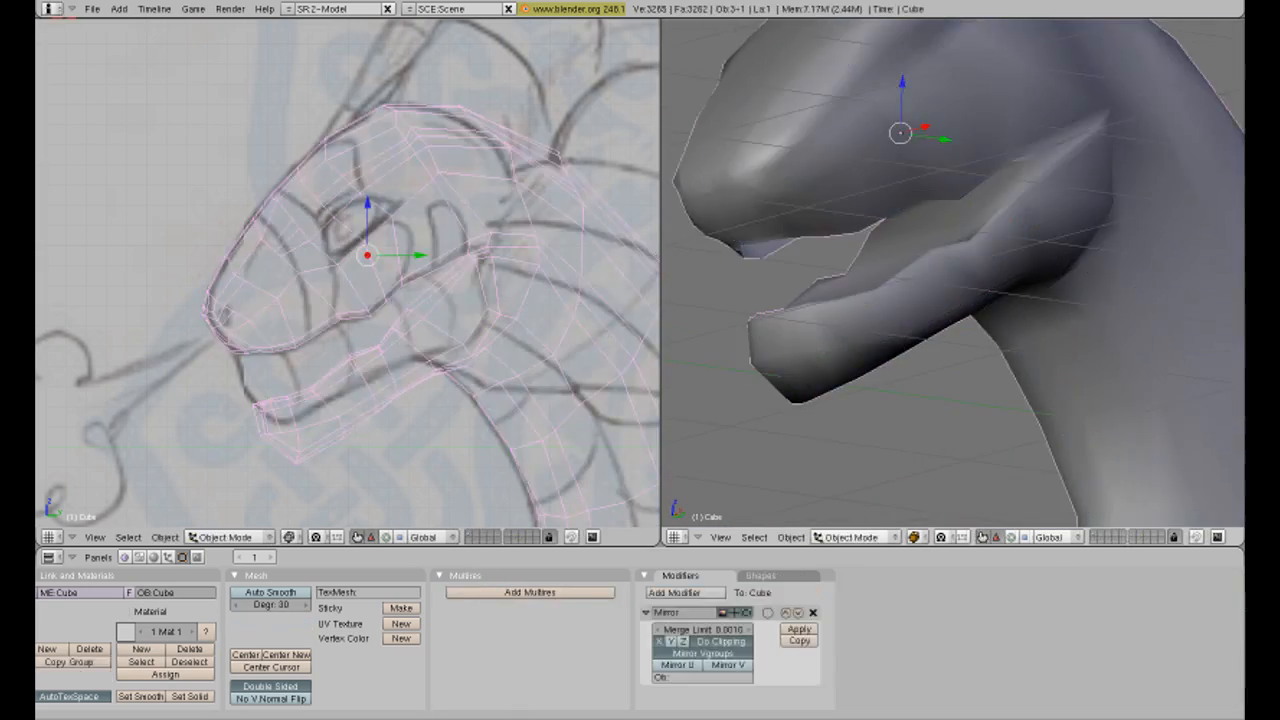
Toggle Edit Mode on the dragon's head and jaw mesh
{"action": "key", "text": "Tab"}
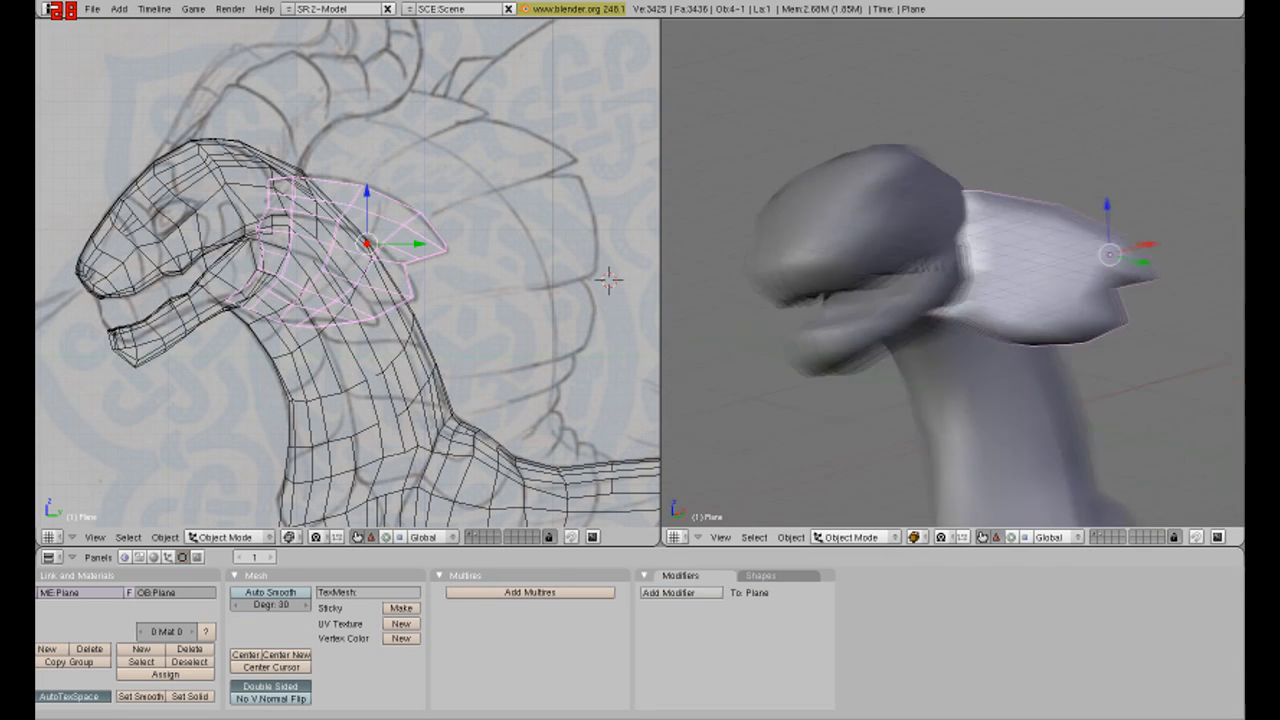
Enter Edit Mode on the neck fin plane to begin thickening it
{"action": "key", "text": "Tab"}
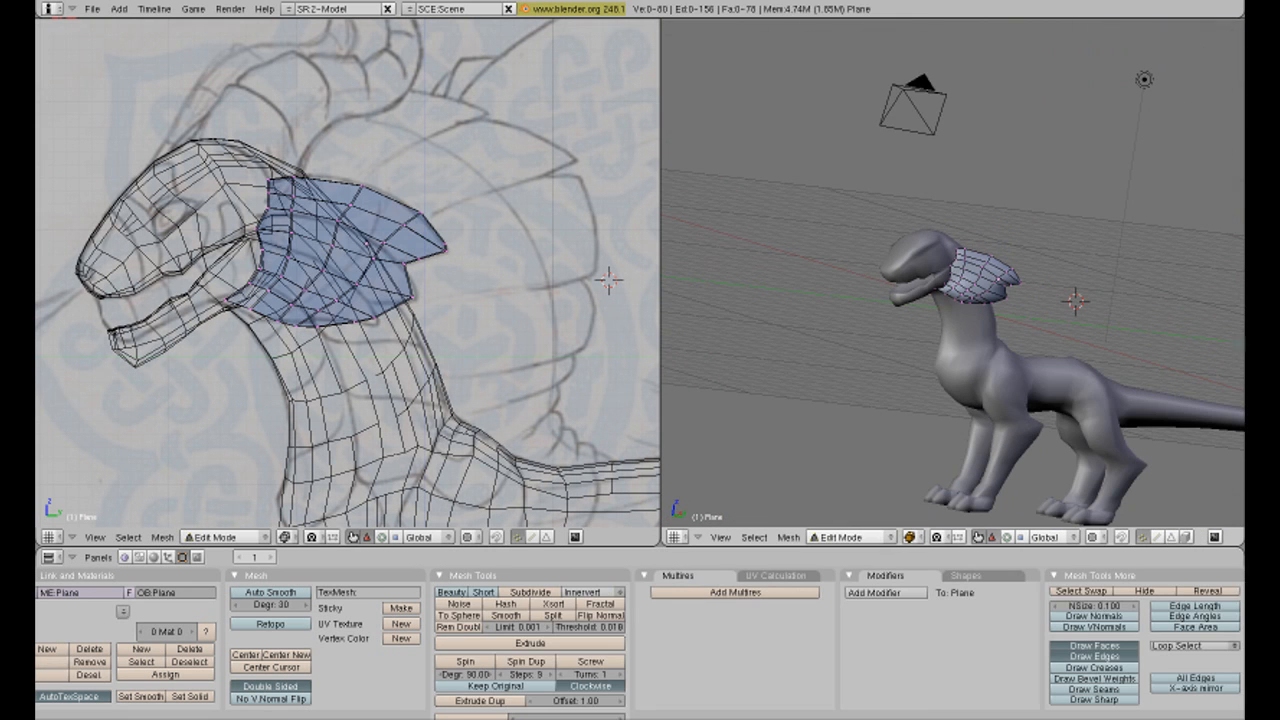